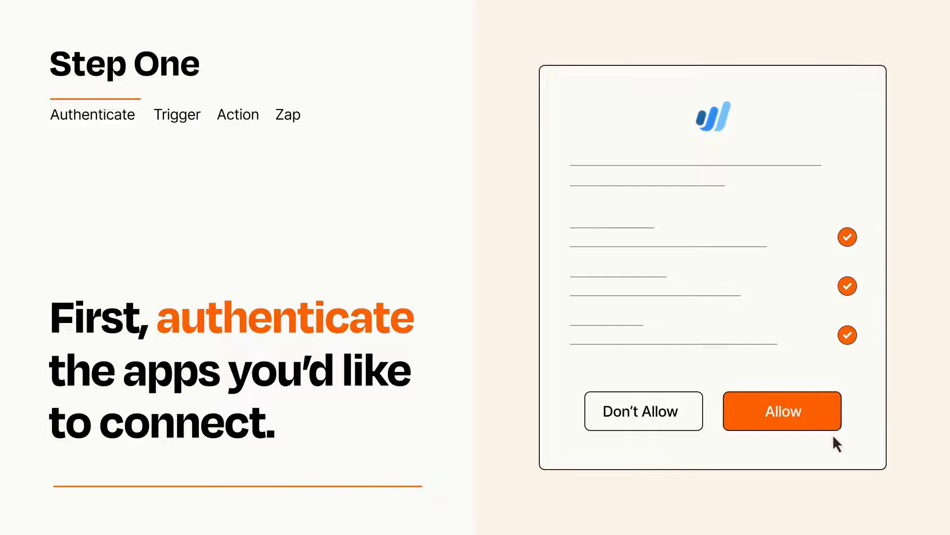
Approve the app authorization dialog by allowing access.
{"action": "left_click", "coordinate": [783, 411]}
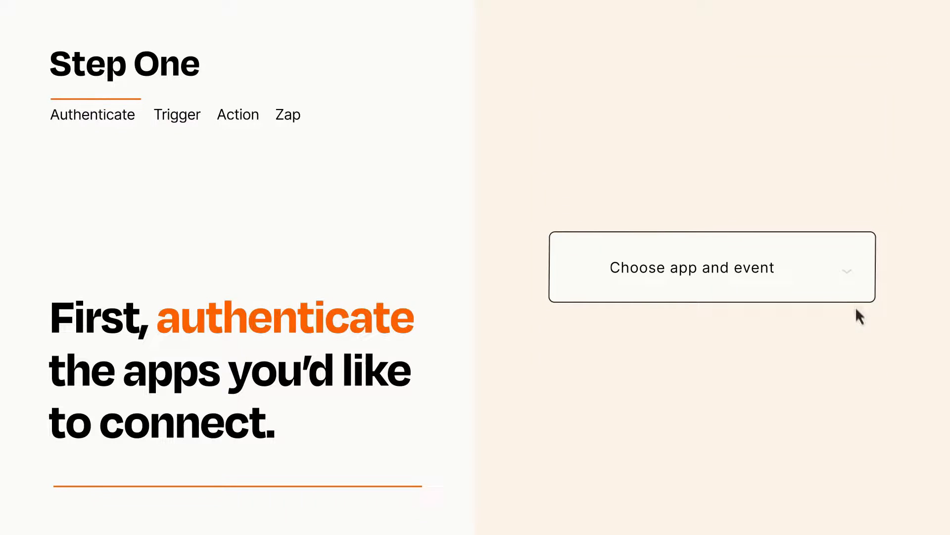
Open the 'Choose app and event' list to pick Stripe's New Charge trigger.
{"action": "left_click", "coordinate": [692, 267]}
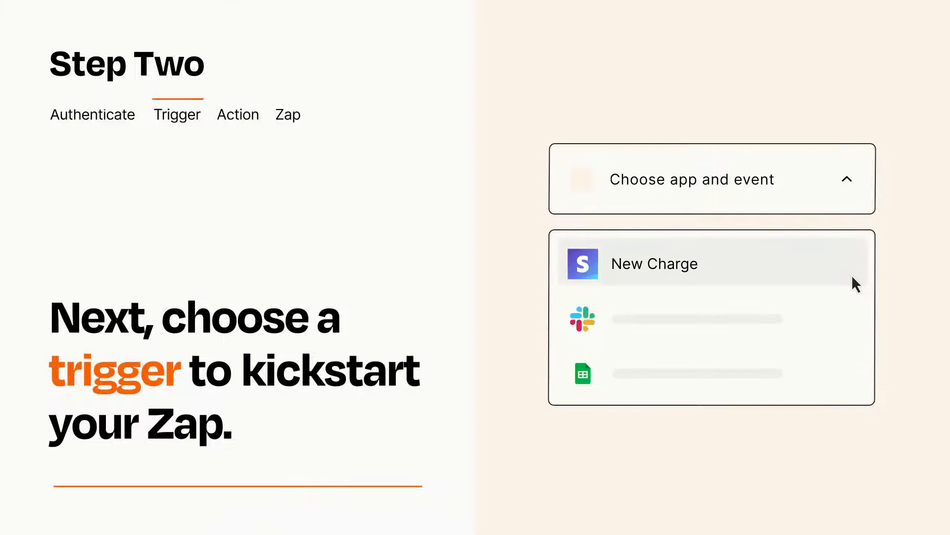
{"action": "mouse_move", "coordinate": [856, 316]}
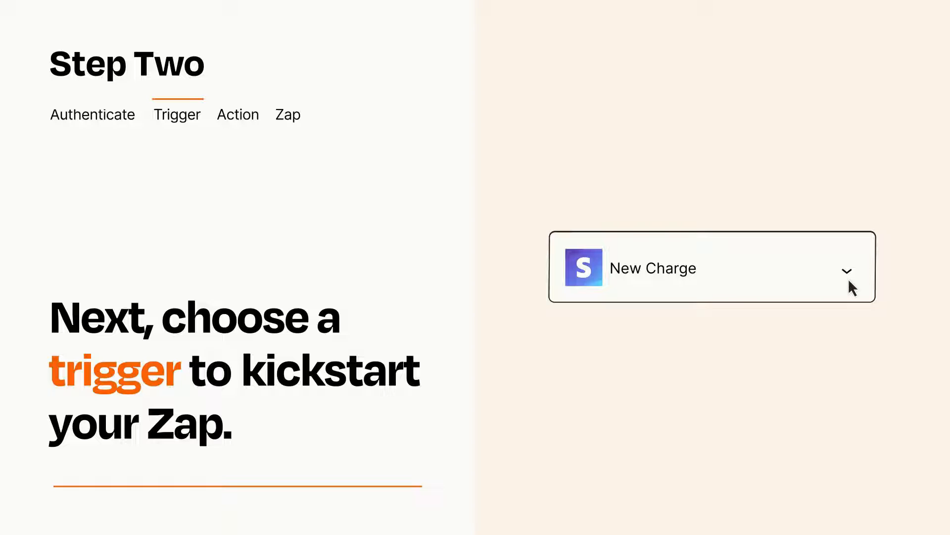
{"action": "mouse_move", "coordinate": [862, 281]}
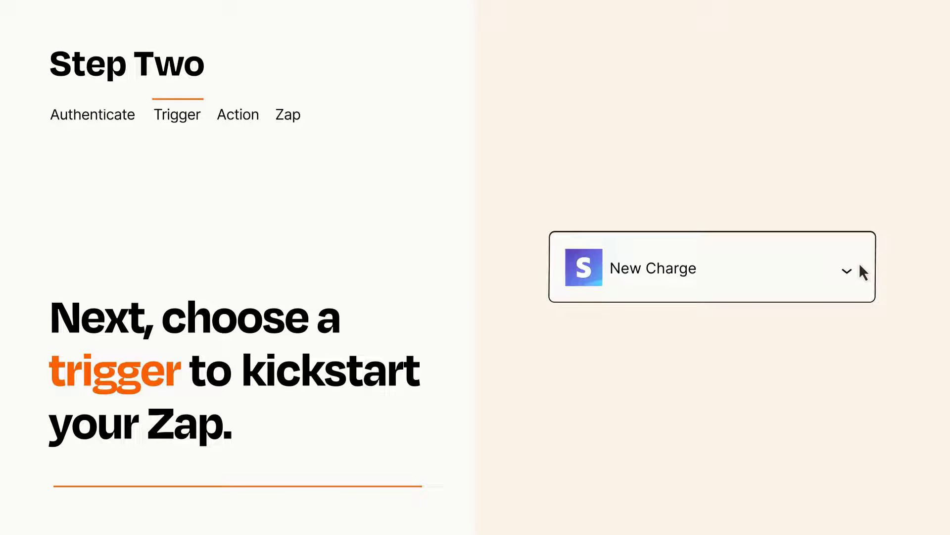
{"action": "left_click", "coordinate": [238, 115]}
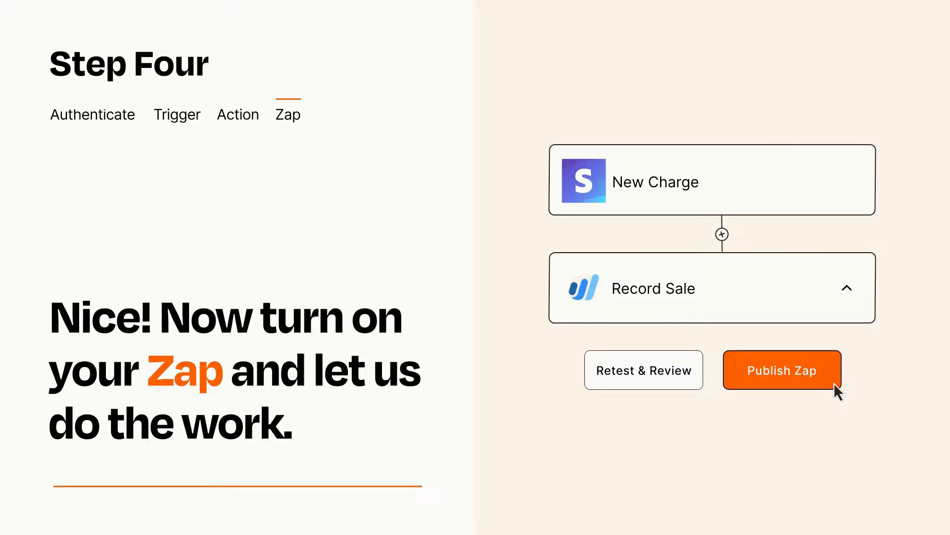
Publish the finished New Charge to Record Sale Zap.
{"action": "left_click", "coordinate": [781, 370]}
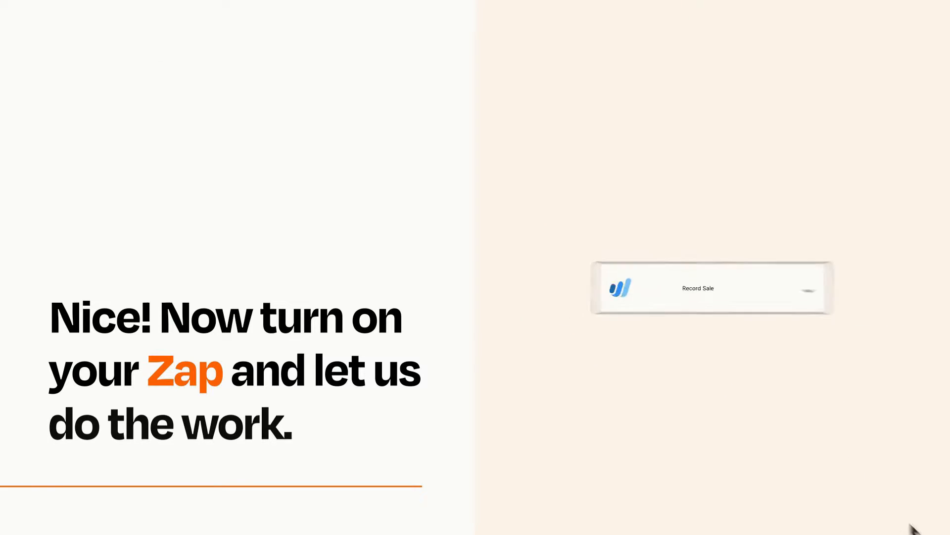